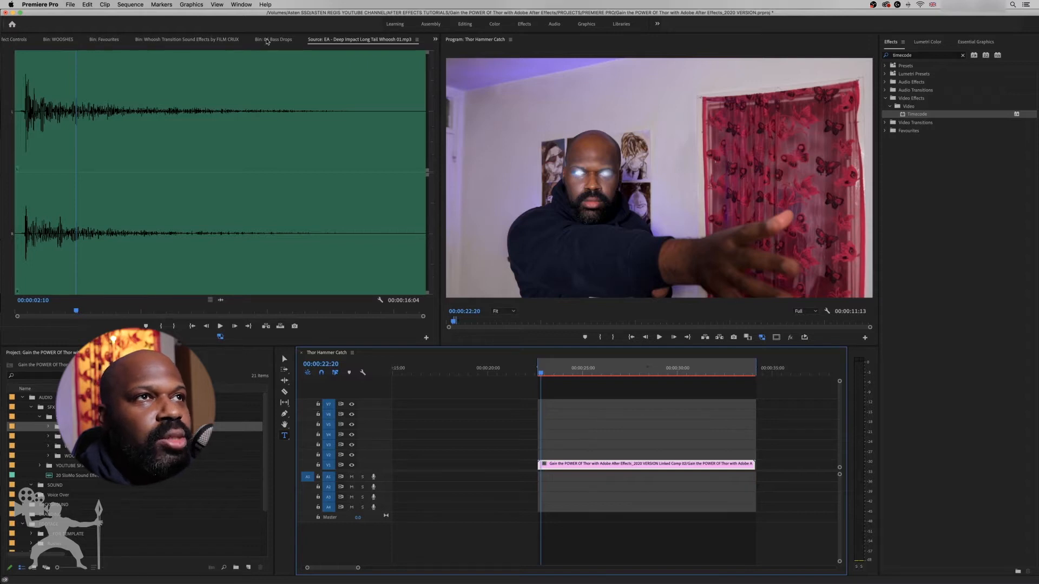
Preview and trim the Deep Impact whoosh, place it on A2 near the catch, and audition it
click(104, 39)
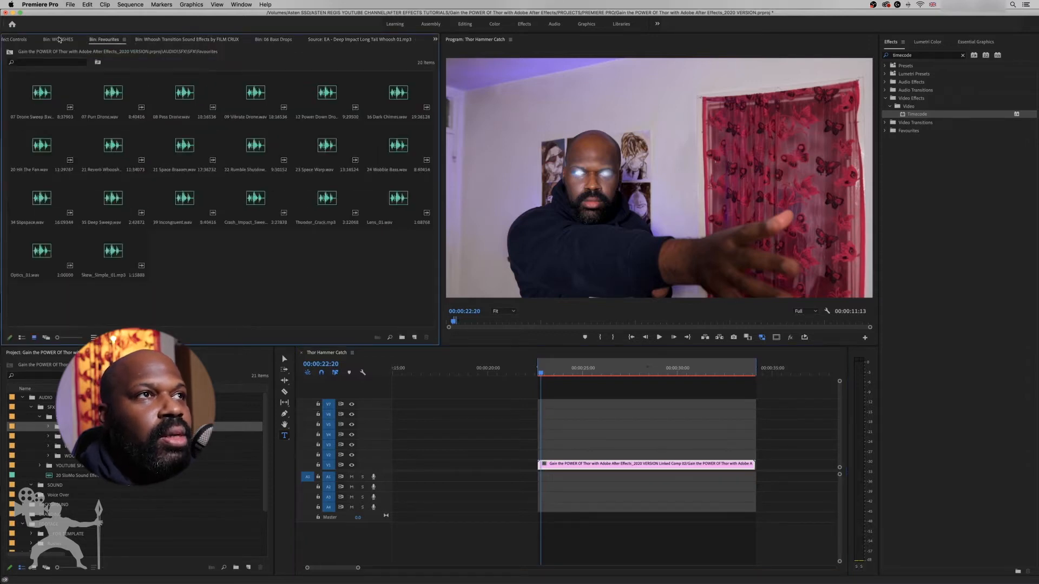
click(359, 39)
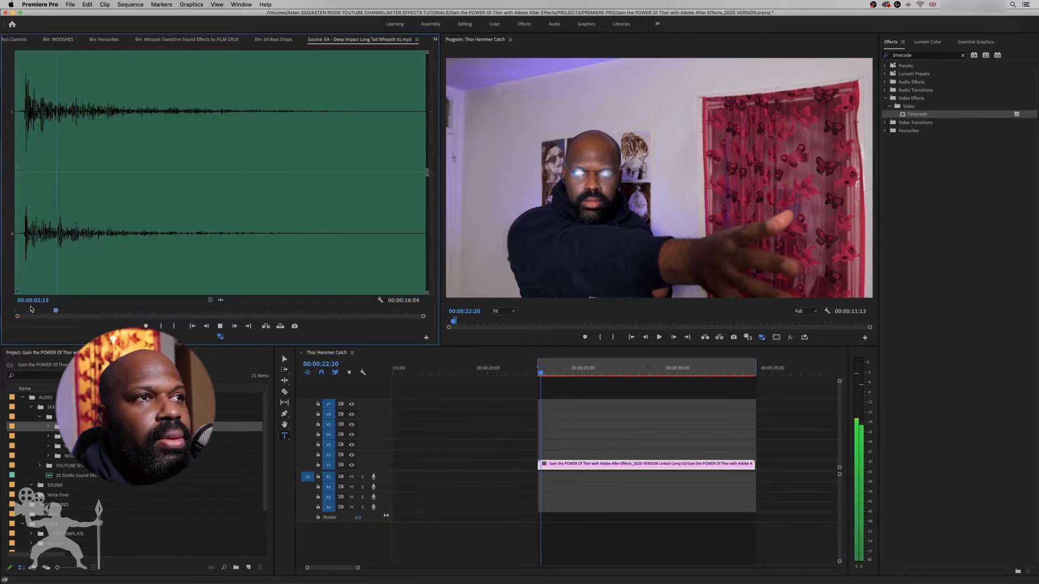
click(20, 316)
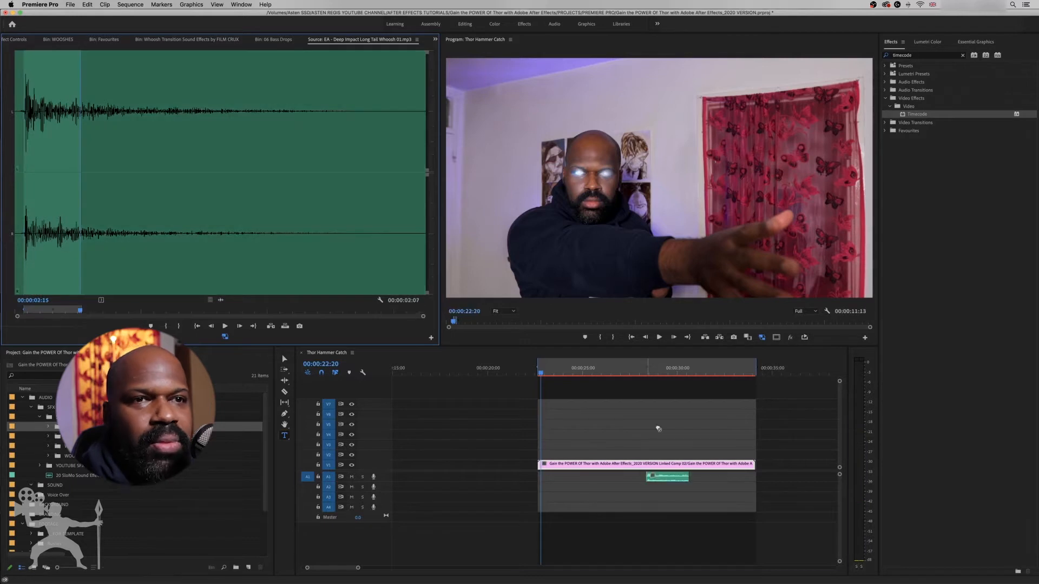
click(638, 374)
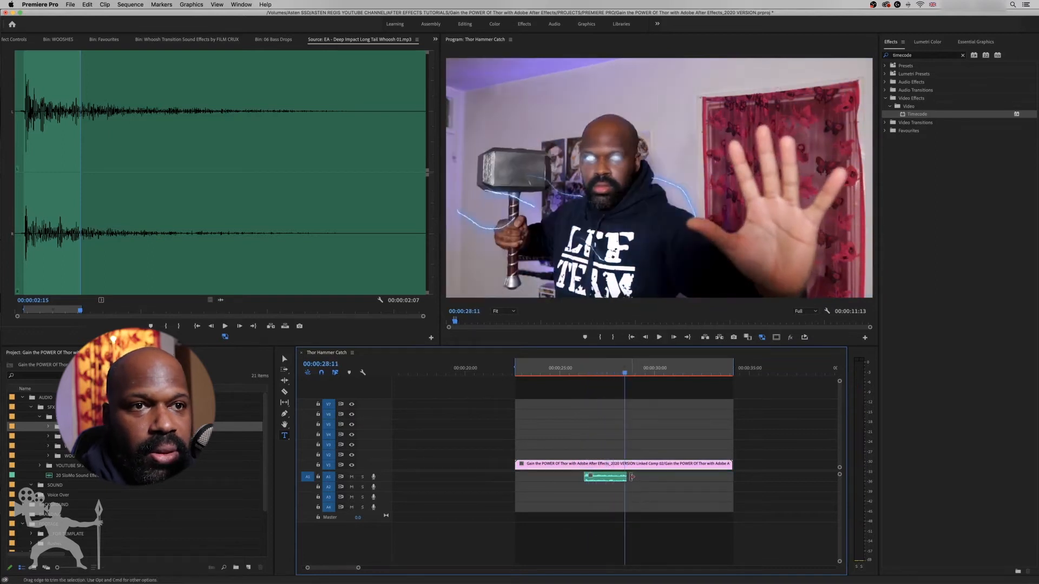
click(581, 368)
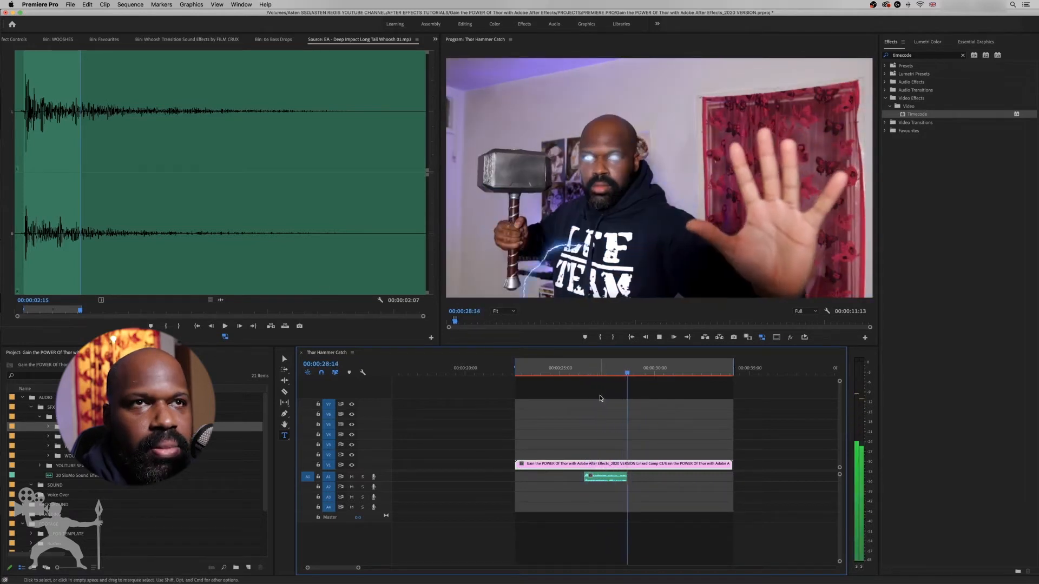
Layer a transition whoosh from the WOOSHES bin on A3 just before the impact whoosh and audition both
click(58, 39)
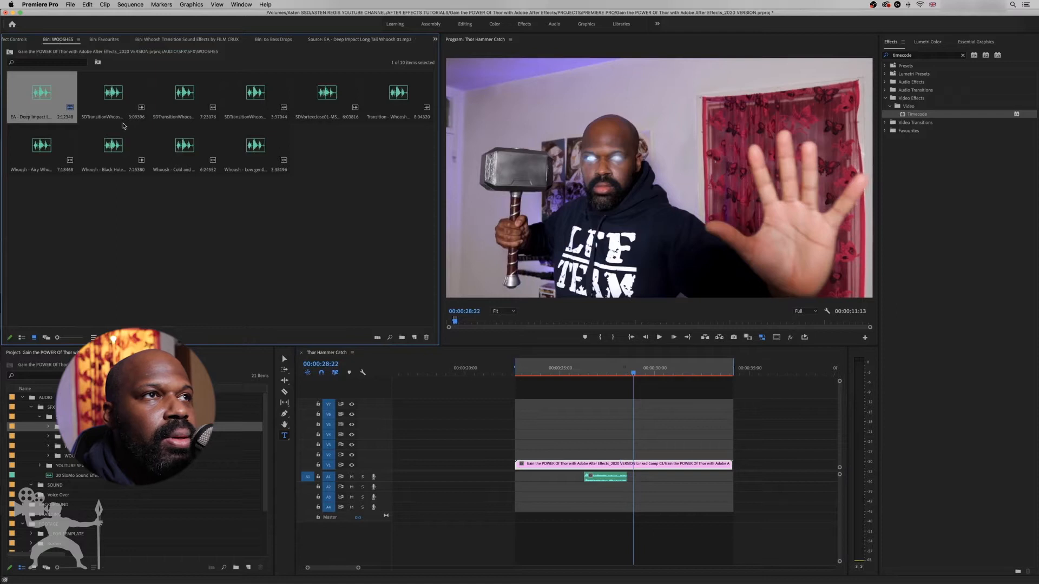
double_click(113, 93)
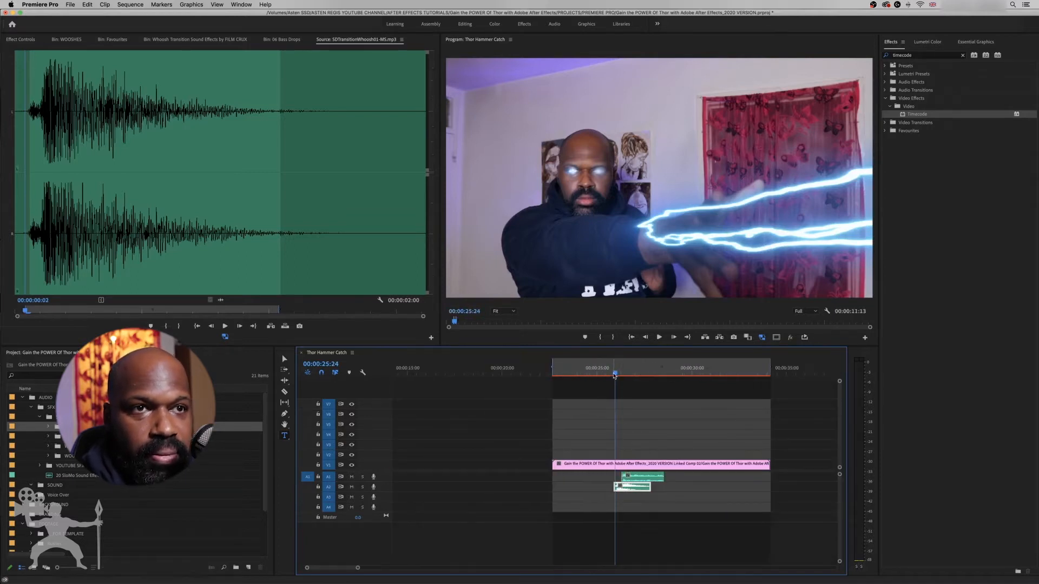
click(658, 337)
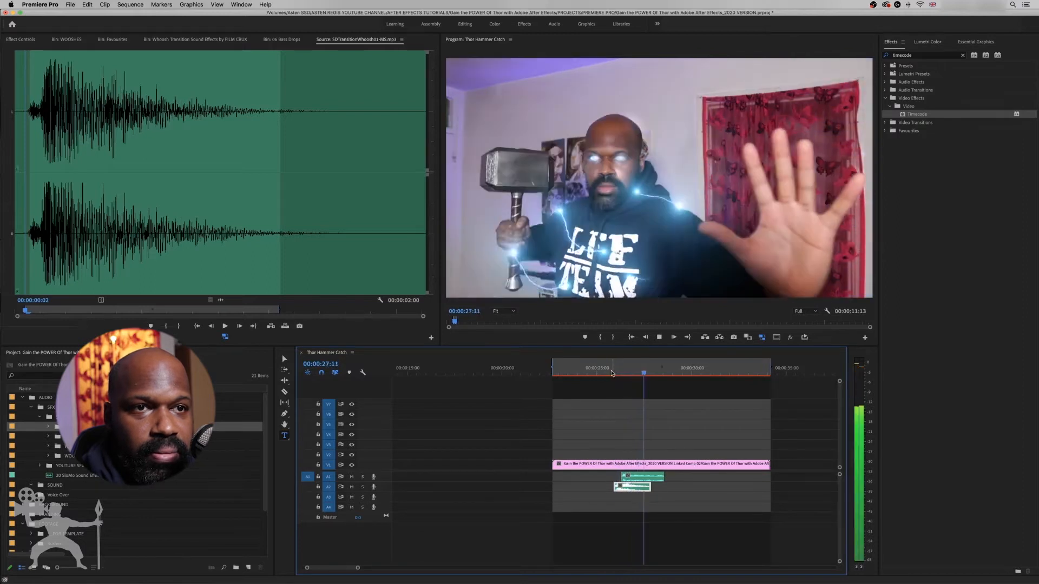
click(619, 373)
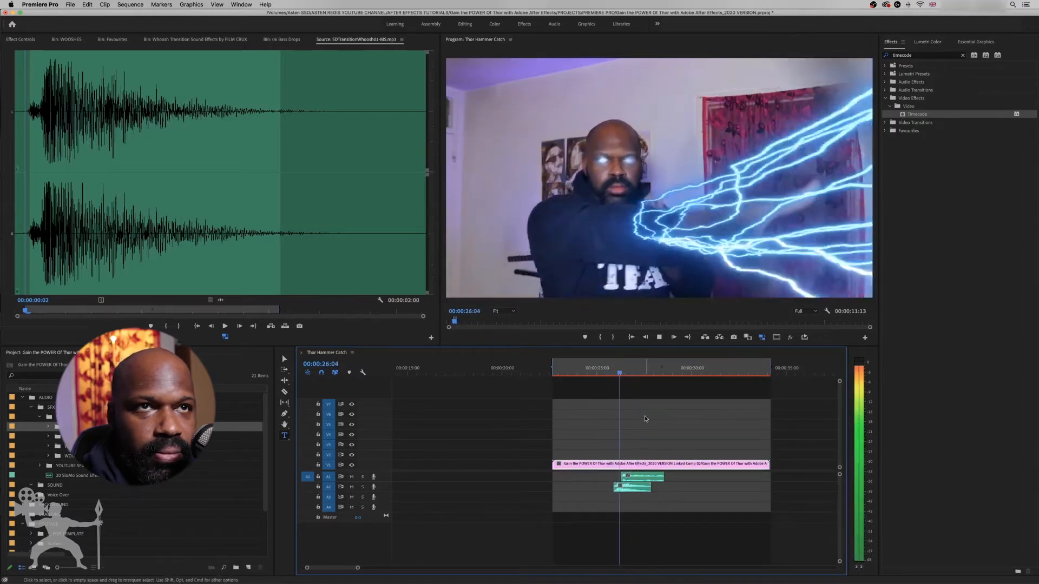
click(111, 39)
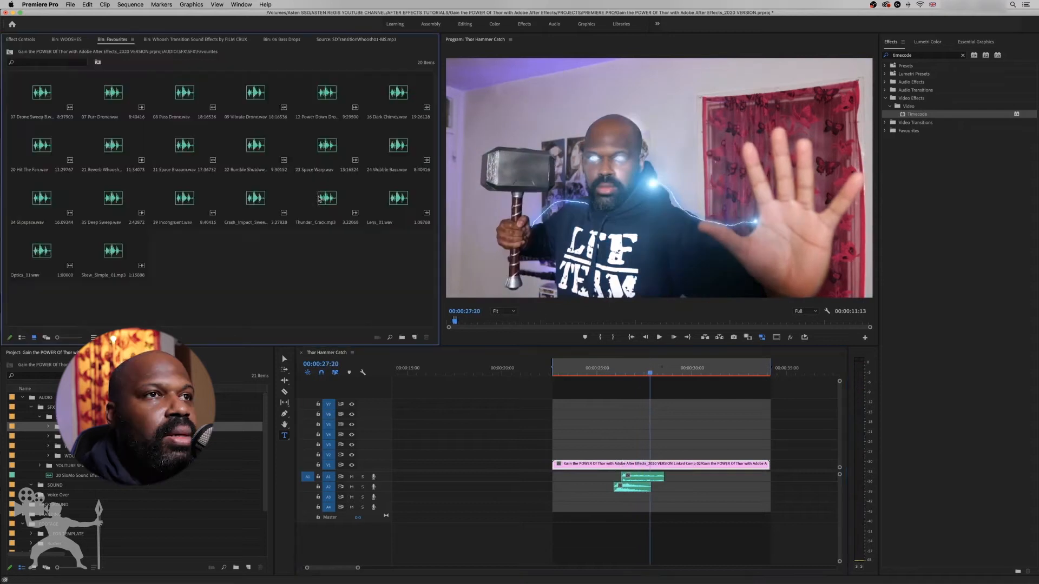
Set an in point on Thunder_Crack.mp3, place it on A4 under the whooshes, and audition the stack
double_click(327, 198)
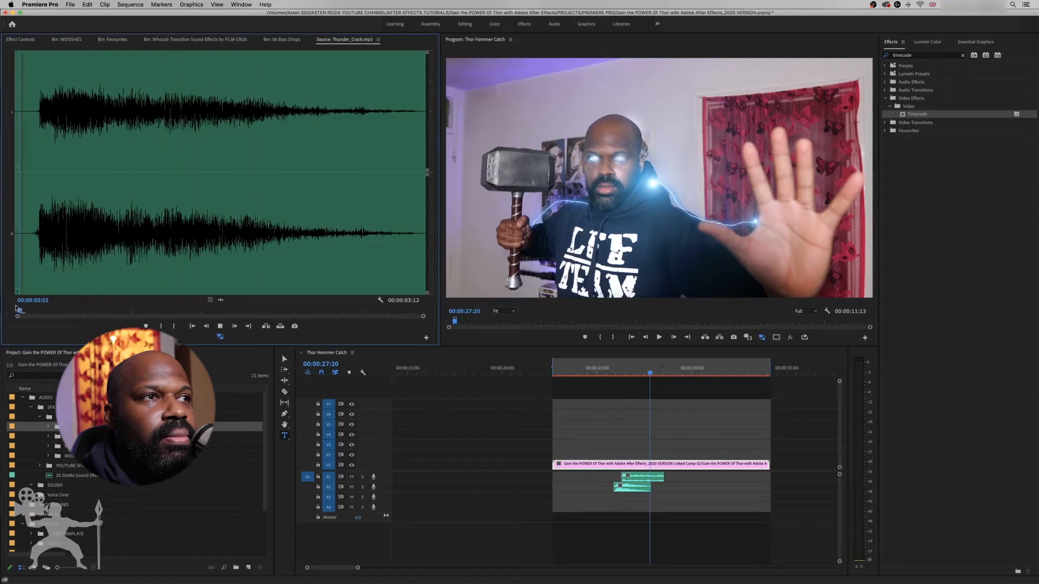
click(233, 326)
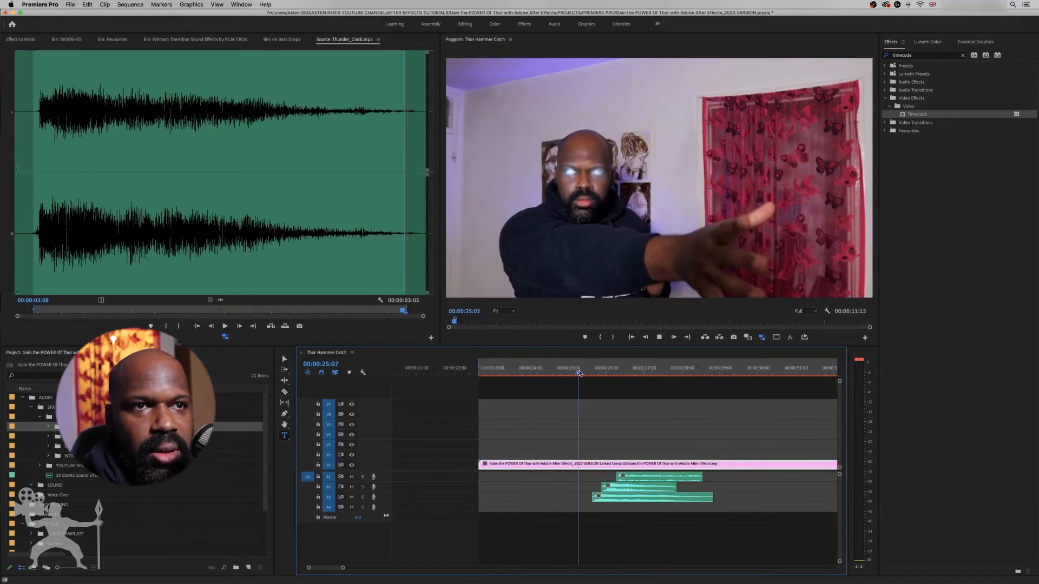
click(627, 372)
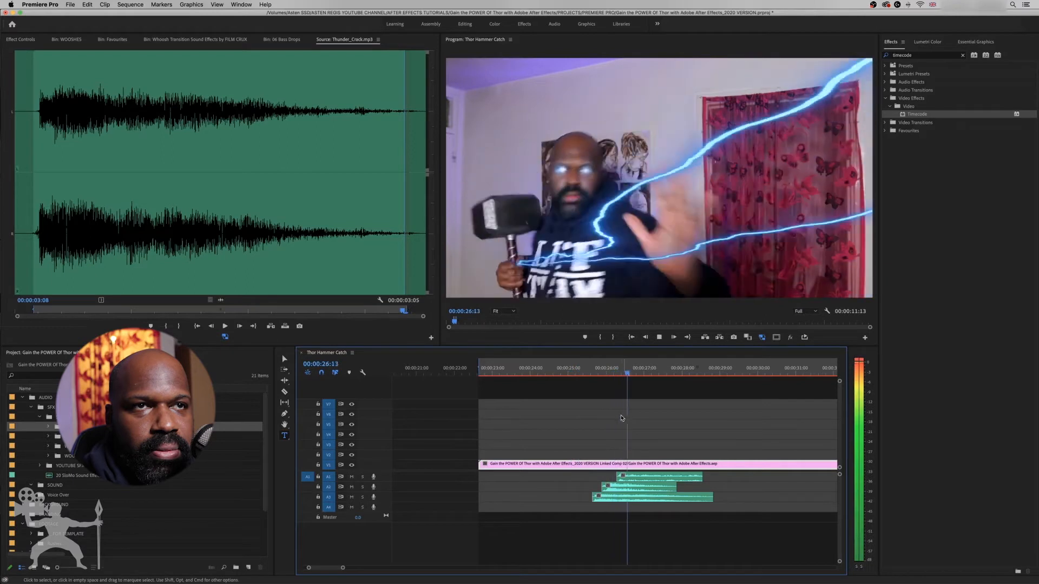
click(597, 373)
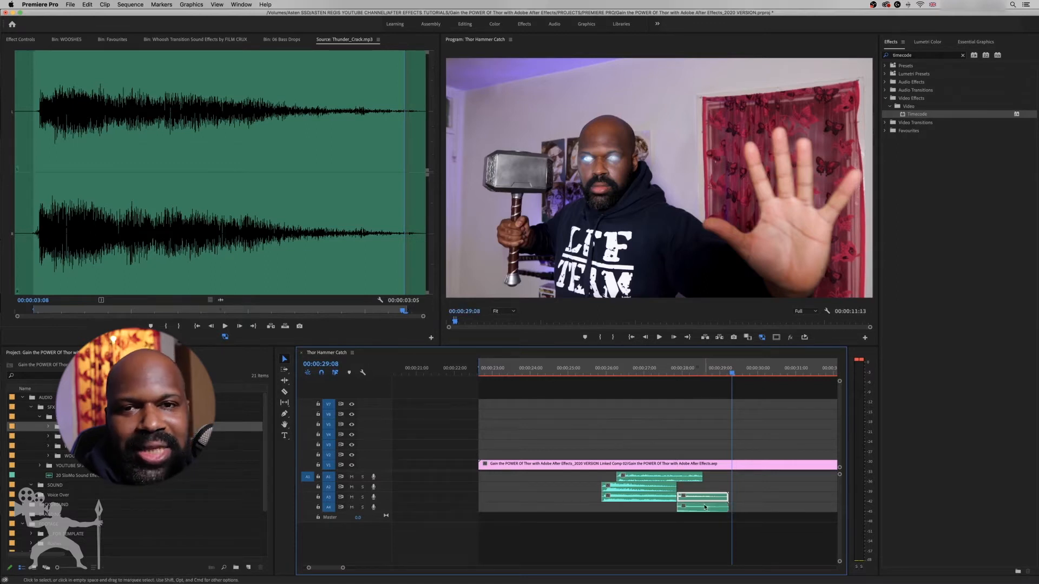
Select the lower thunder clip to shift it about 14 frames later
click(702, 504)
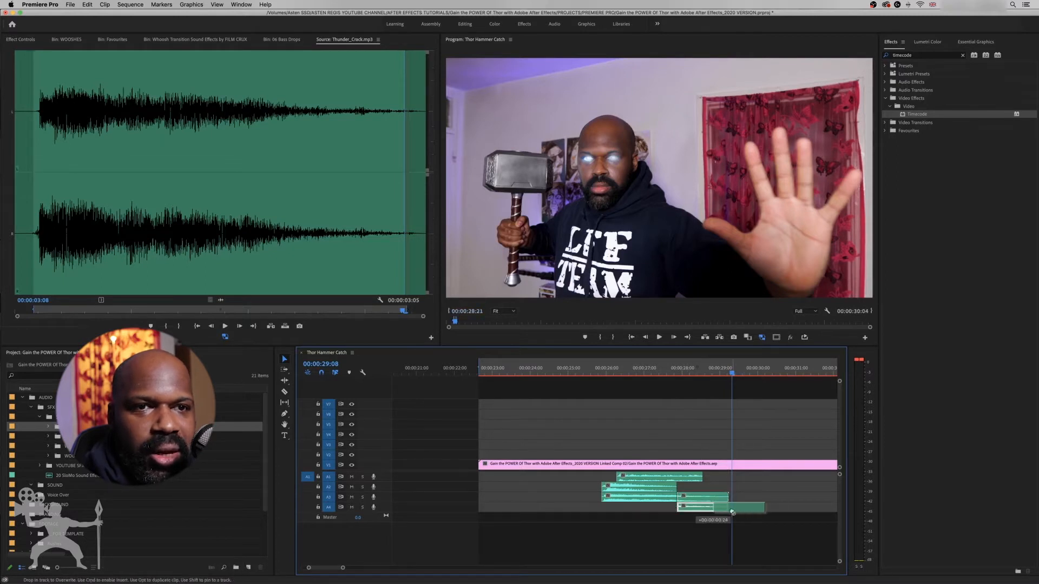
Nudge the lower clip later and apply default Constant Power crossfades to the overlapping clips
click(655, 373)
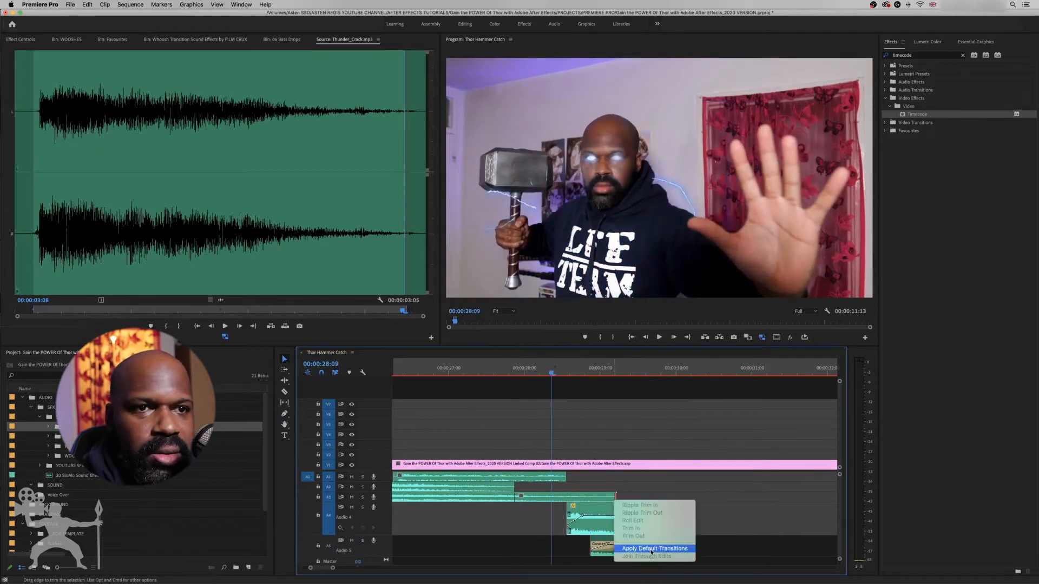
click(653, 548)
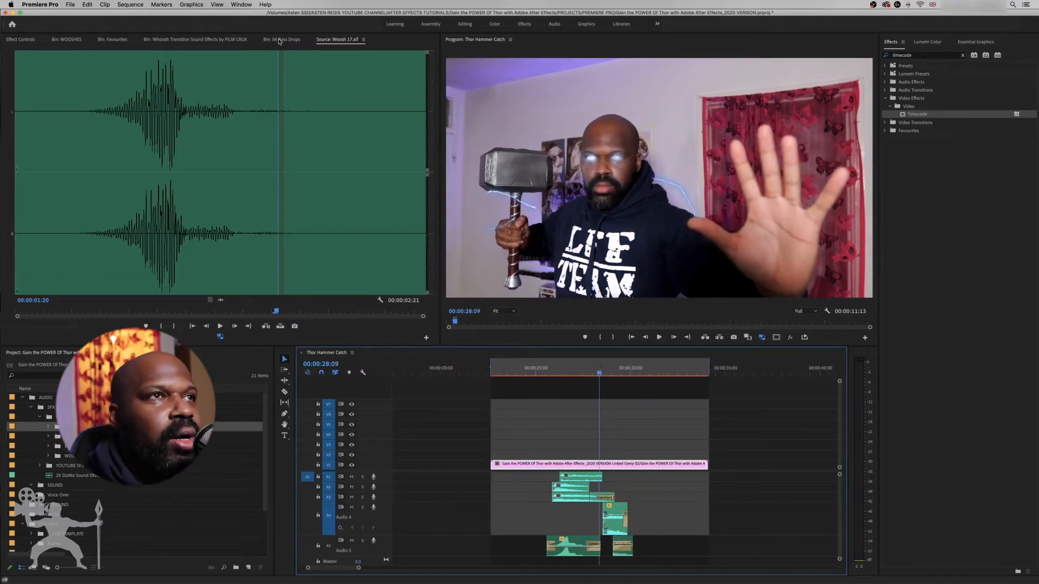
Load 12 Bass Drop Fade from the Bass Drops bin and drop it on a new lowest track ahead of the effects
click(195, 39)
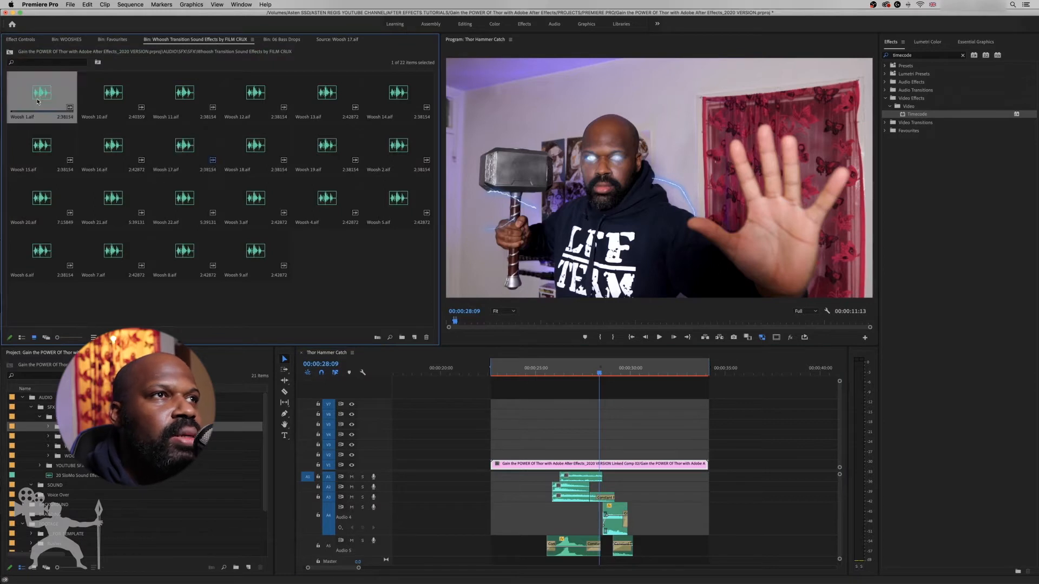
click(281, 39)
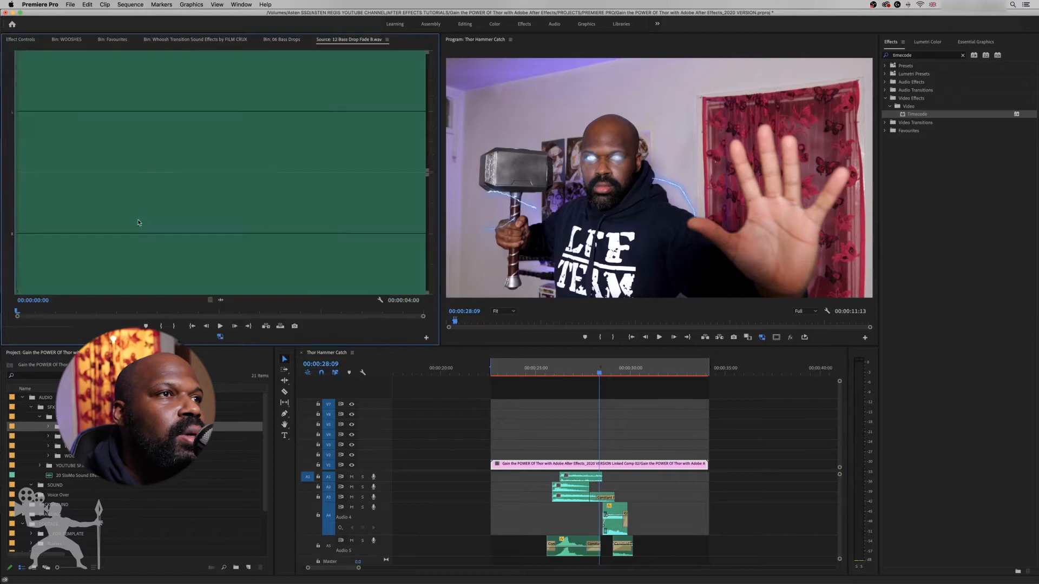
click(219, 325)
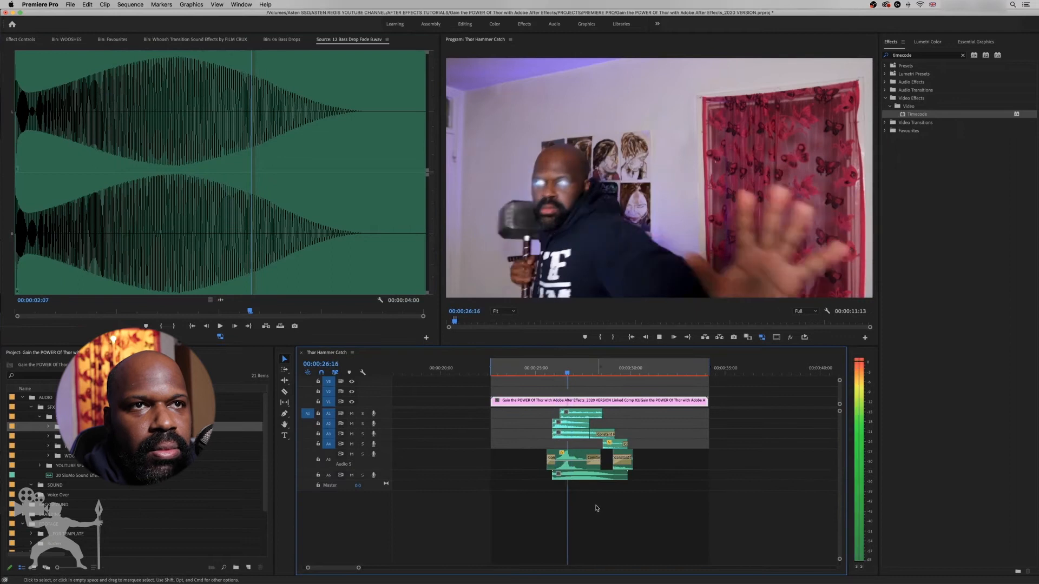
click(575, 373)
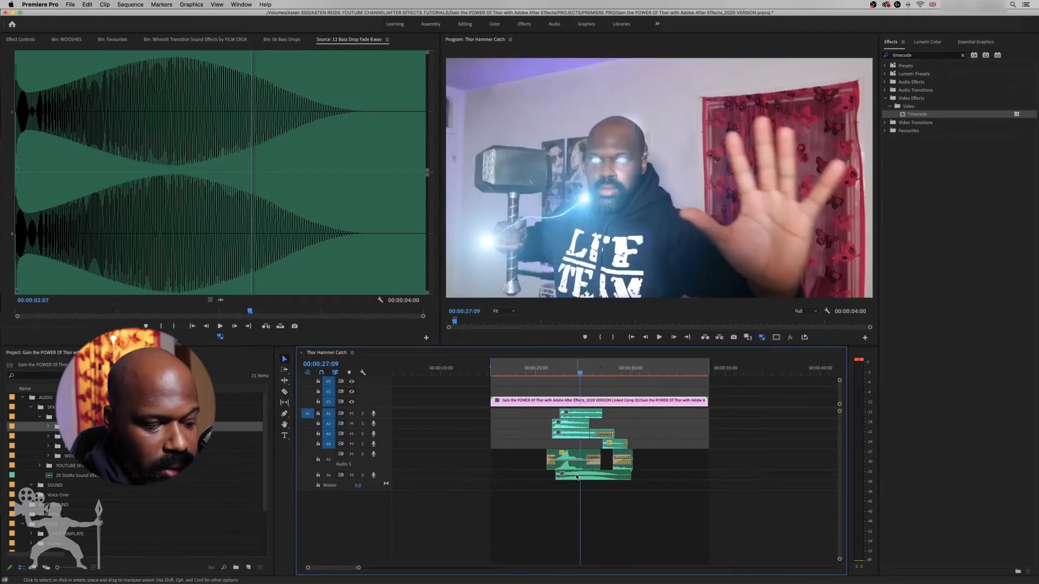
mouse_move(583, 476)
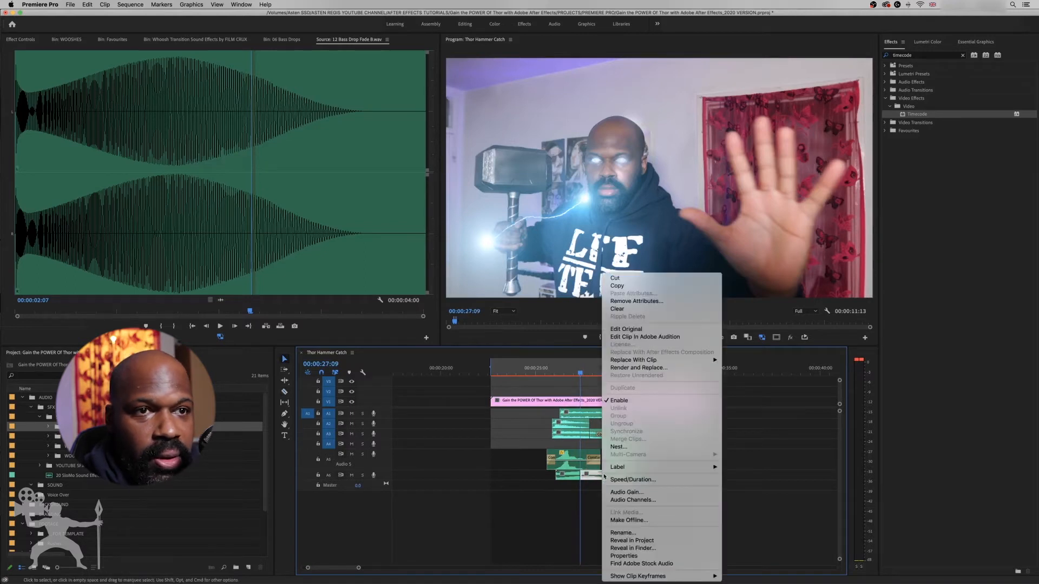
Bring up the bass drop clip's Speed/Duration settings
click(631, 479)
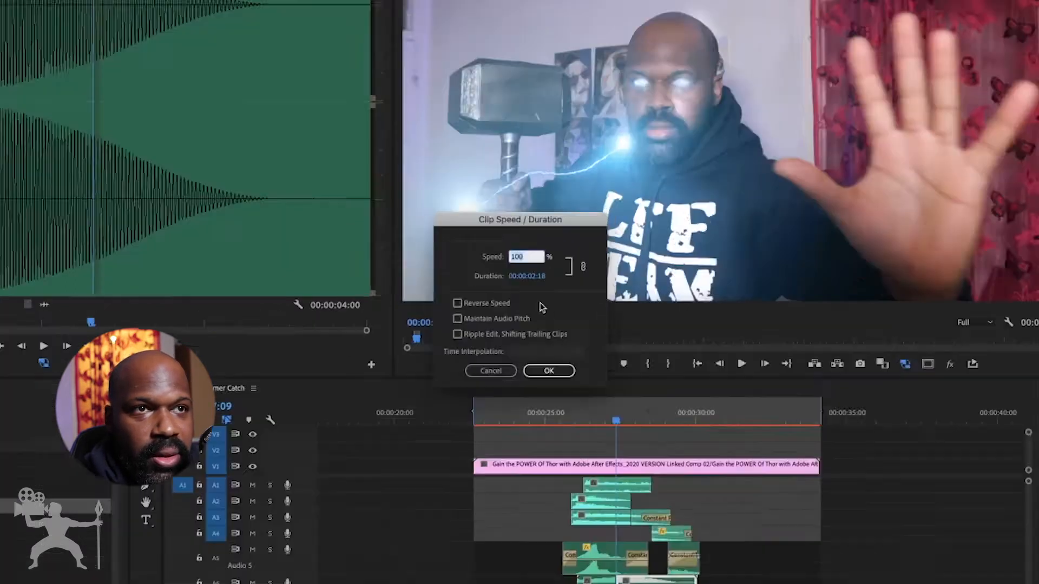
click(457, 303)
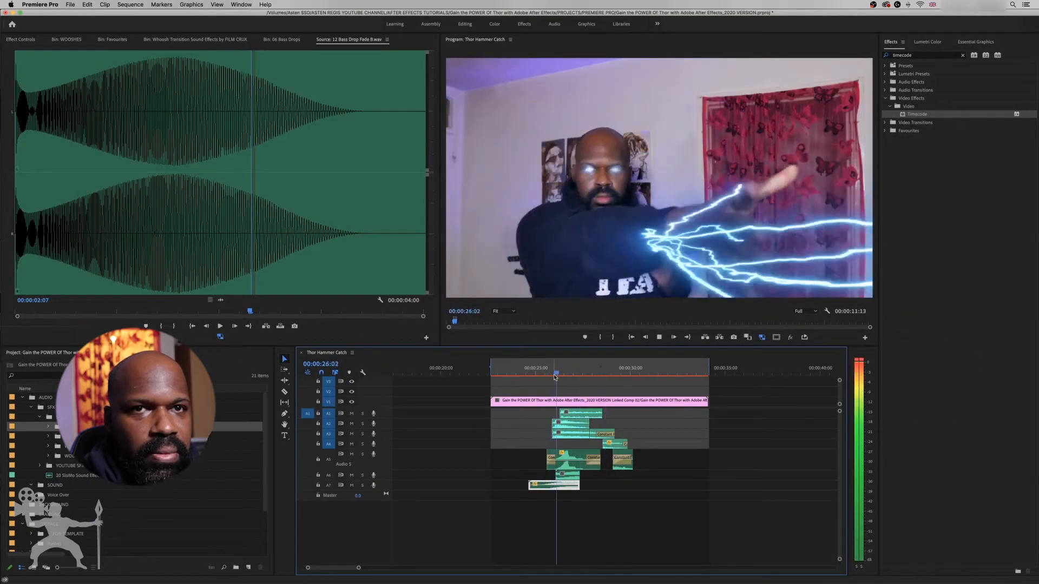
Select the bottom bass drop clip and trim its out-point to shorten it
click(594, 373)
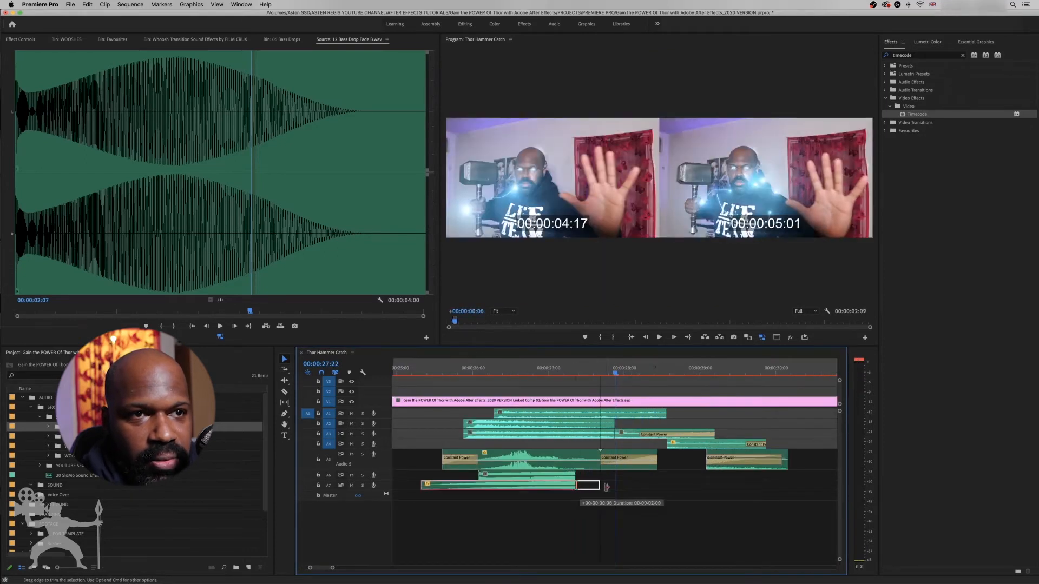
Fade the bass drop's tail to -∞ dB and apply a default crossfade at its end
right_click(596, 485)
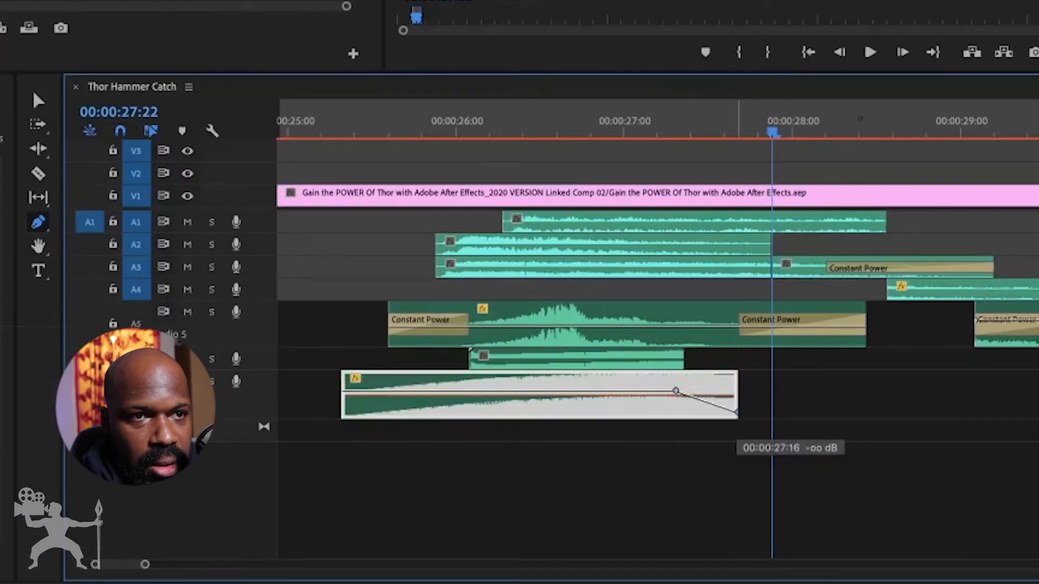
mouse_move(736, 394)
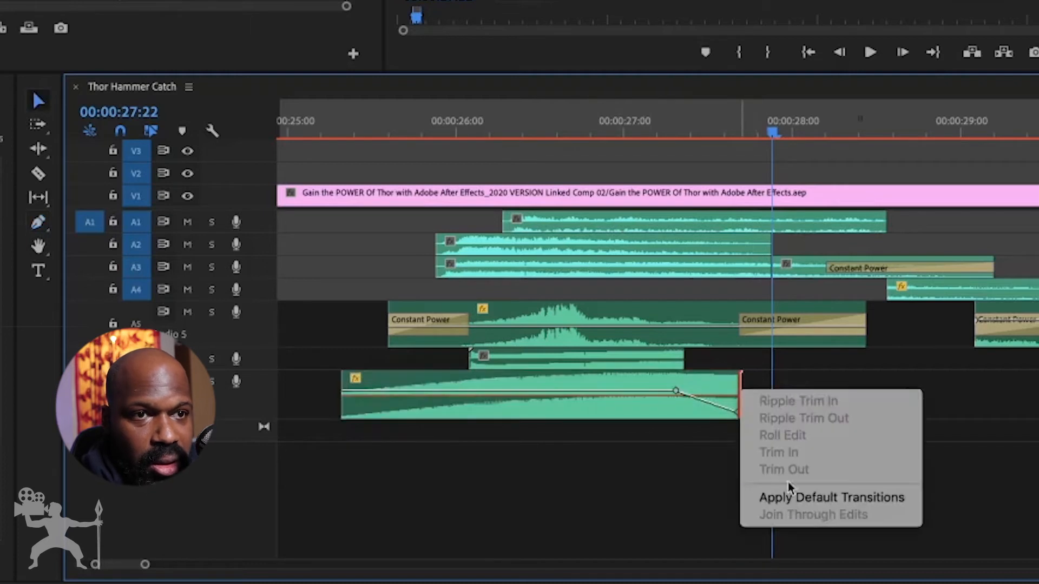
click(831, 497)
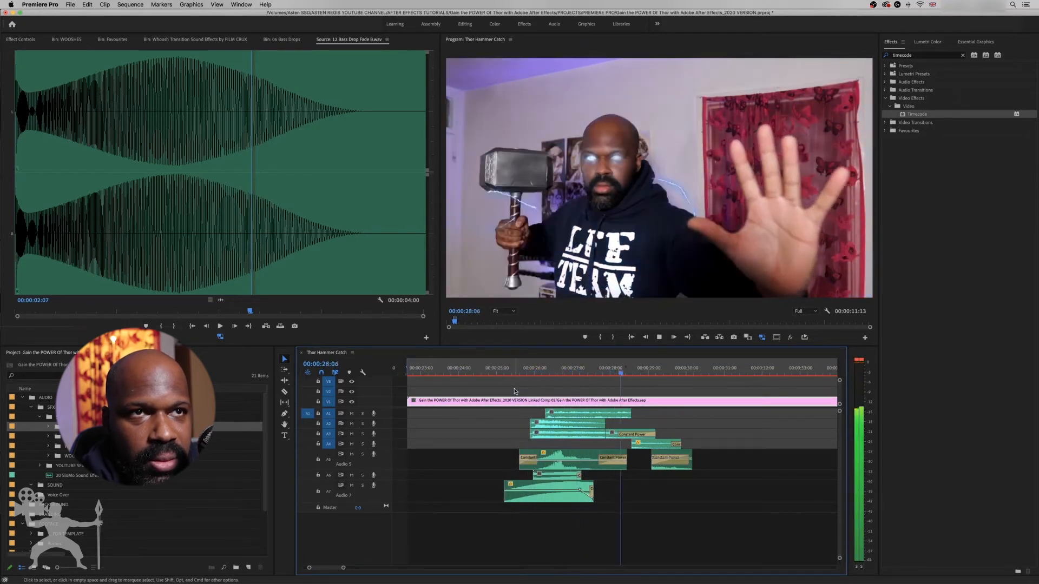
Load Crash_Impact_Sweetener from the Whoosh Transition bin for a new audio track
click(195, 39)
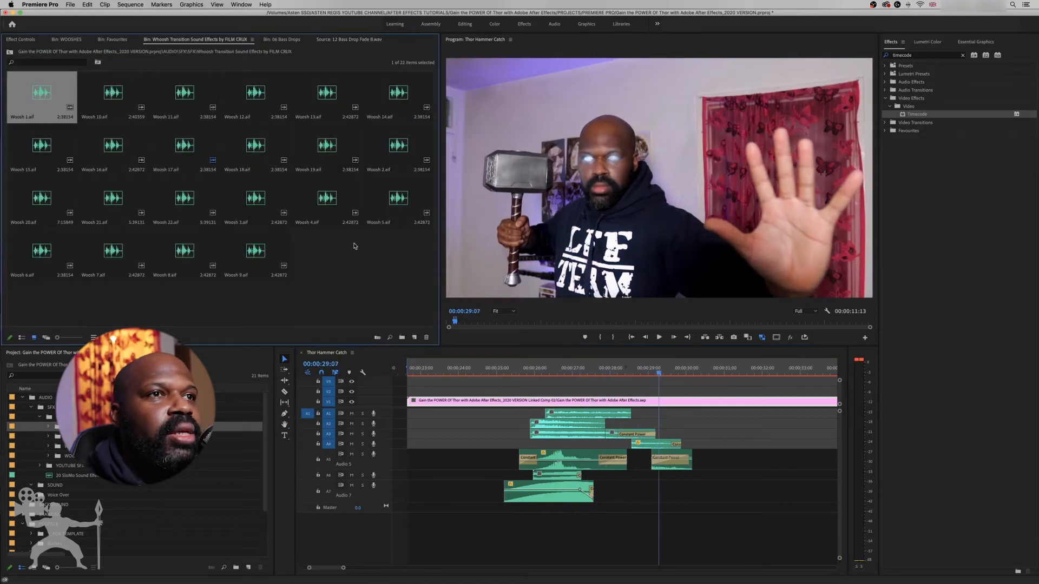
mouse_move(275, 274)
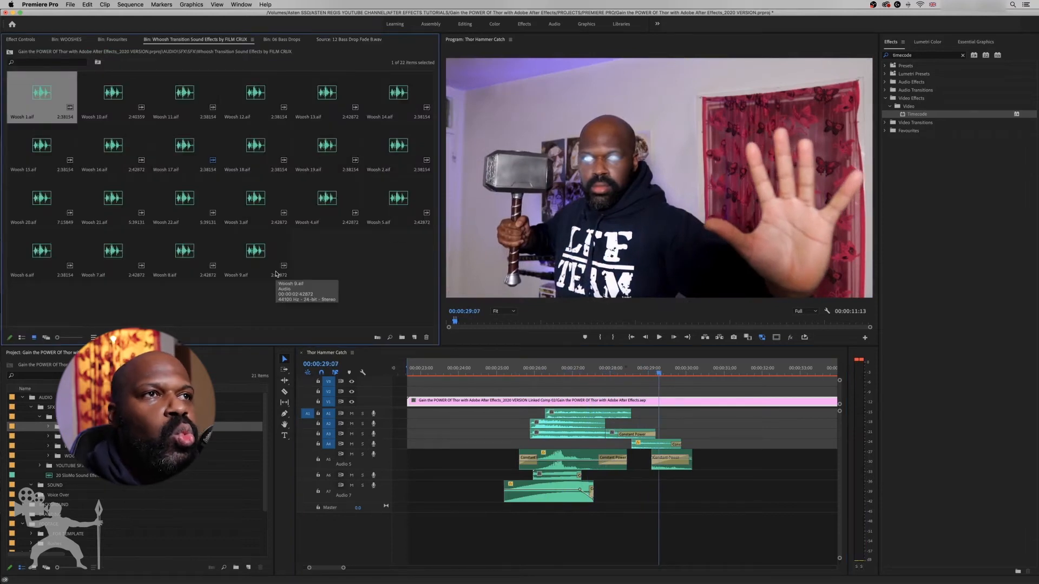
mouse_move(212, 60)
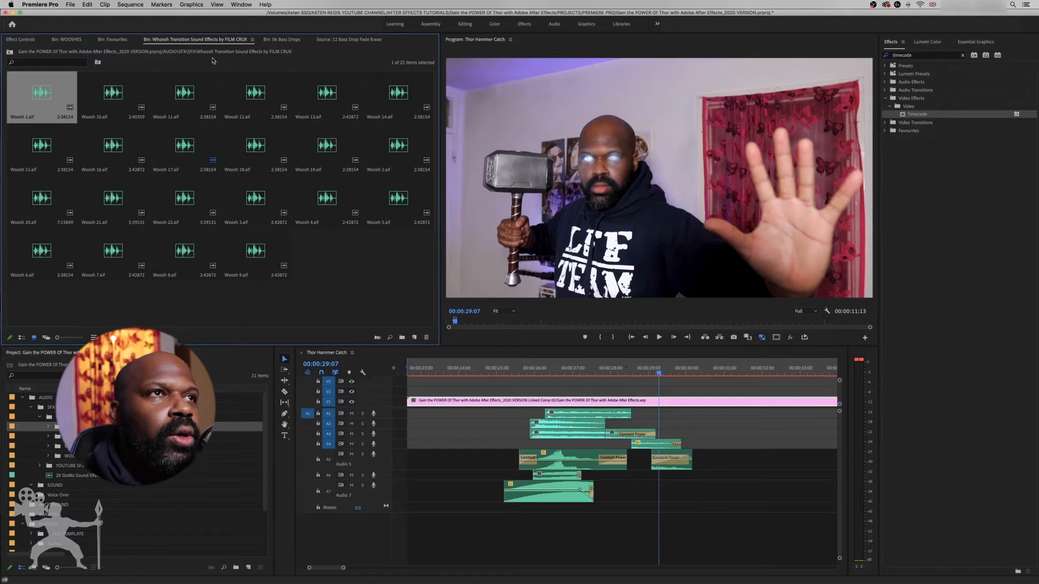
click(111, 39)
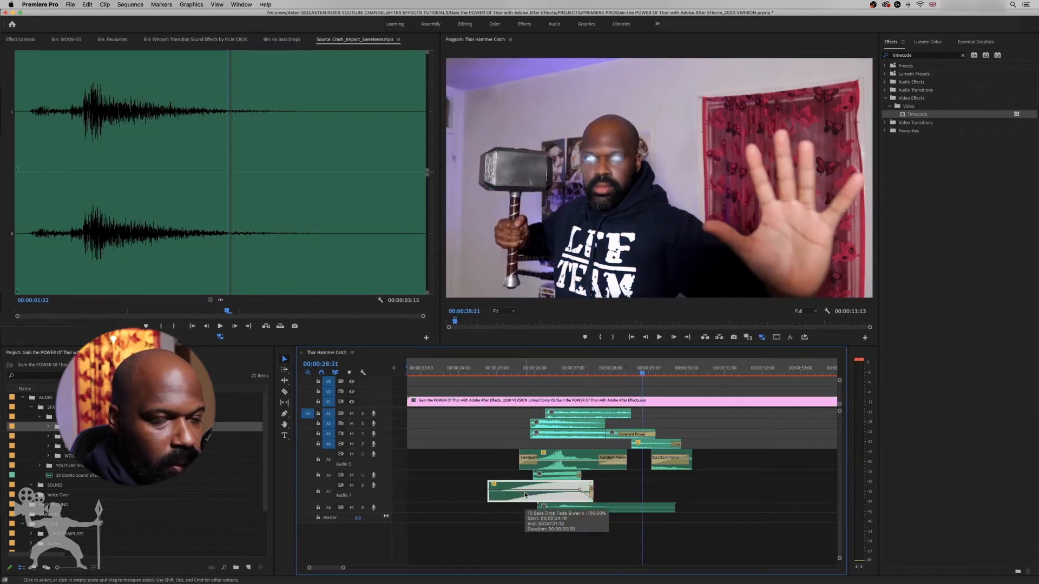
Move the bass drop earlier, drop the sweetener on a new bottom track, and jump playback to the blast
click(536, 491)
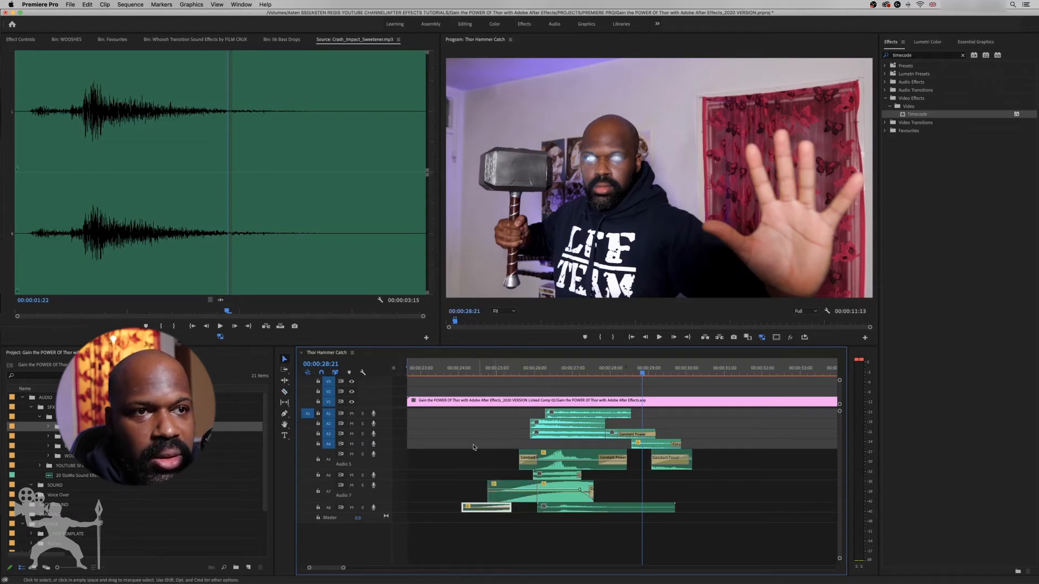
click(537, 368)
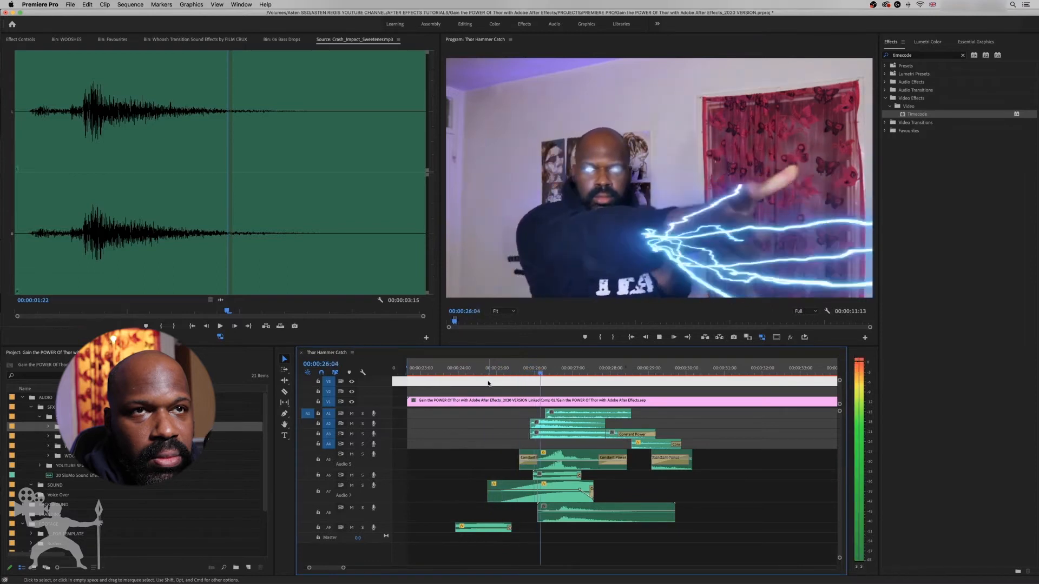
click(472, 380)
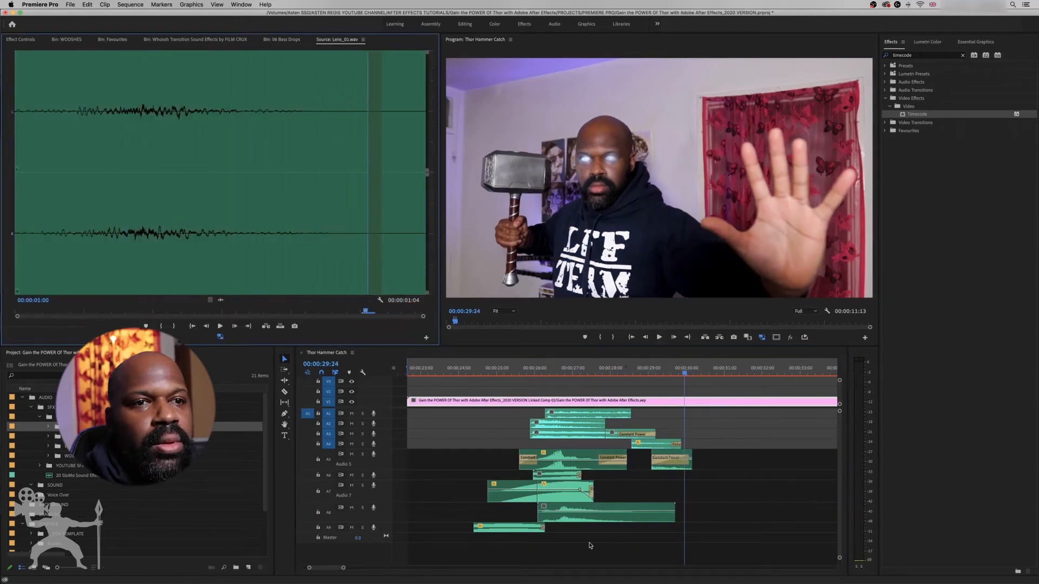
mouse_move(412, 480)
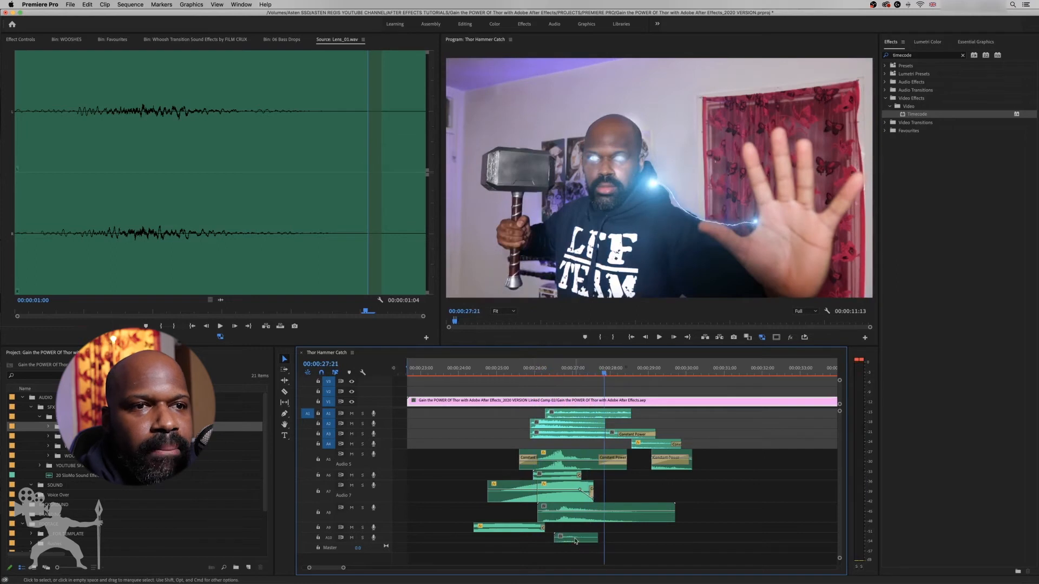
Select the newly added short sound clip on the bottom audio track
click(658, 337)
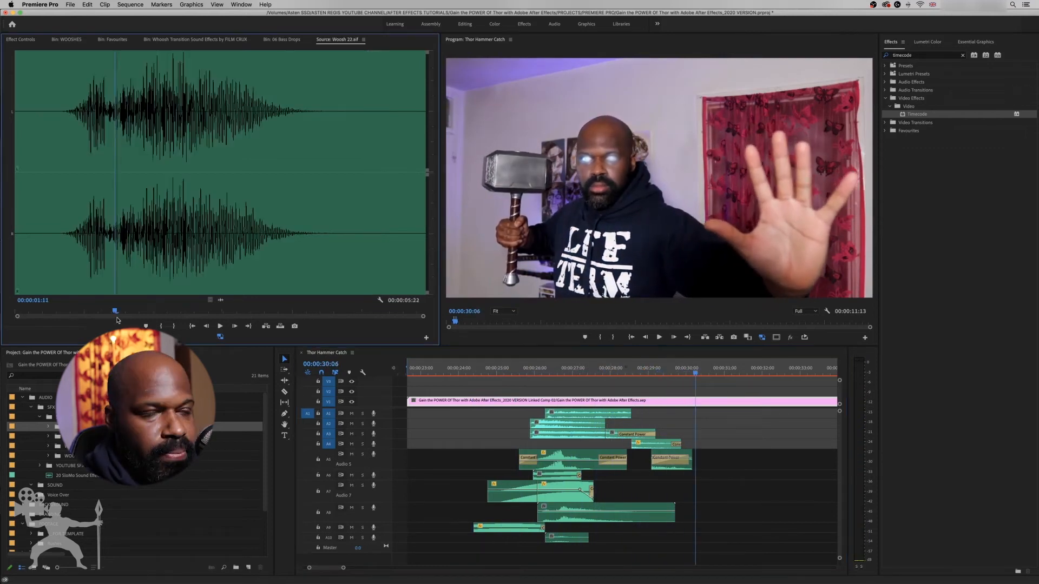
Mark the In point on Whoosh 22 and preview it before placing it on tracks A11/A12
click(220, 326)
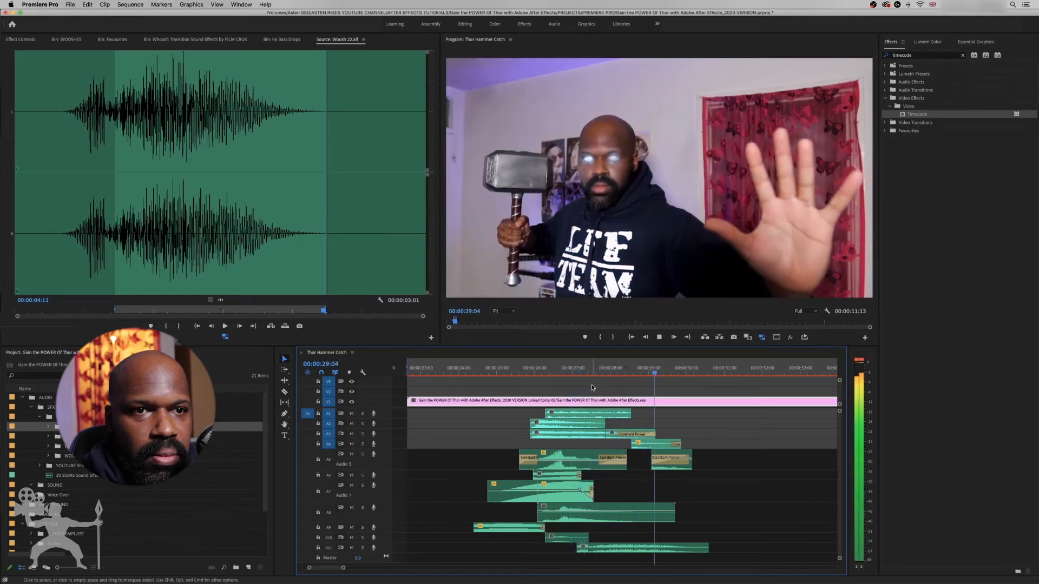
click(482, 375)
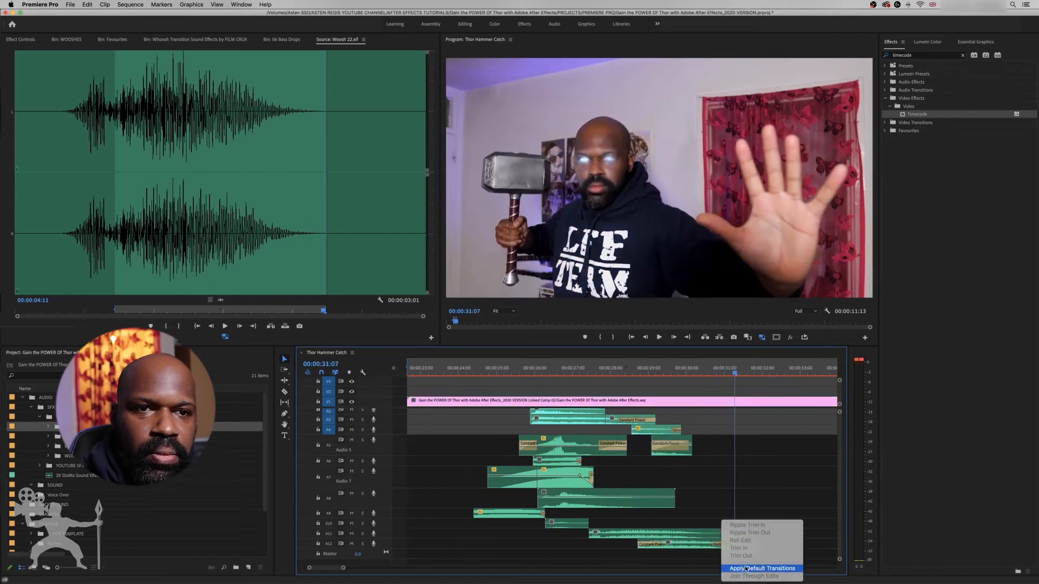
Apply Default Transitions to the bottom whoosh clips, deselect and play back the stack
click(760, 568)
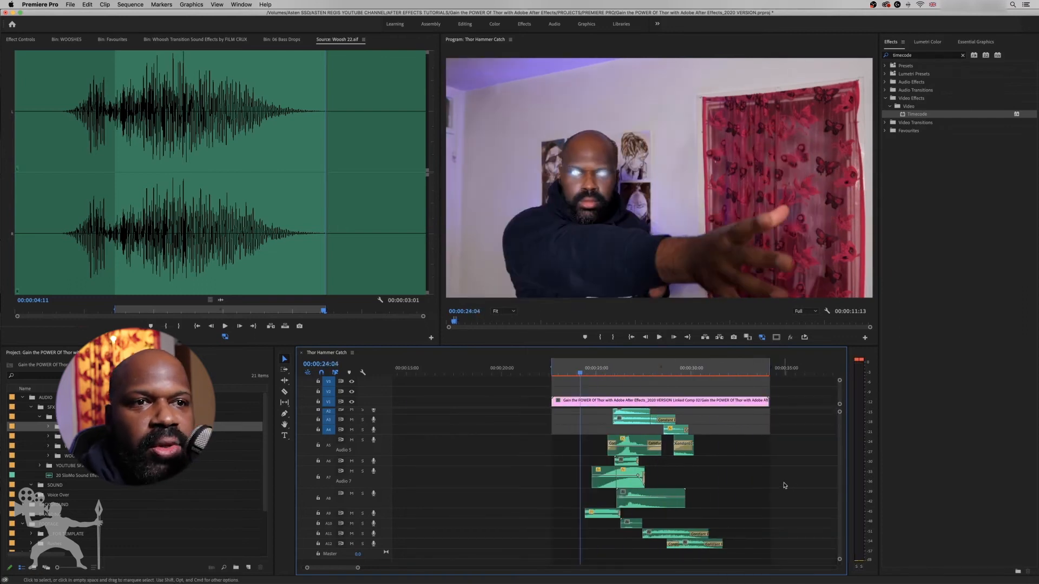
click(659, 336)
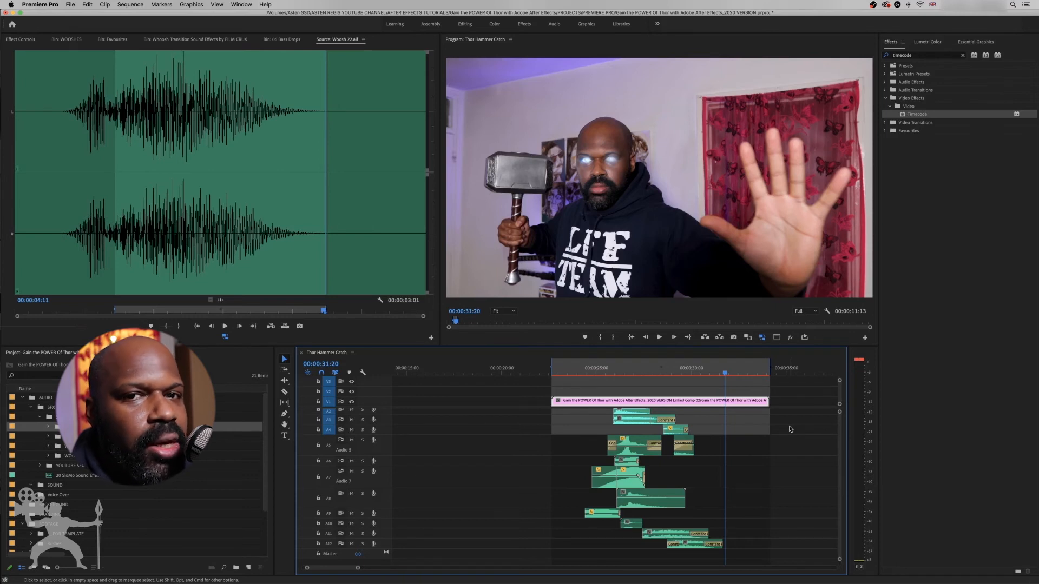
click(585, 373)
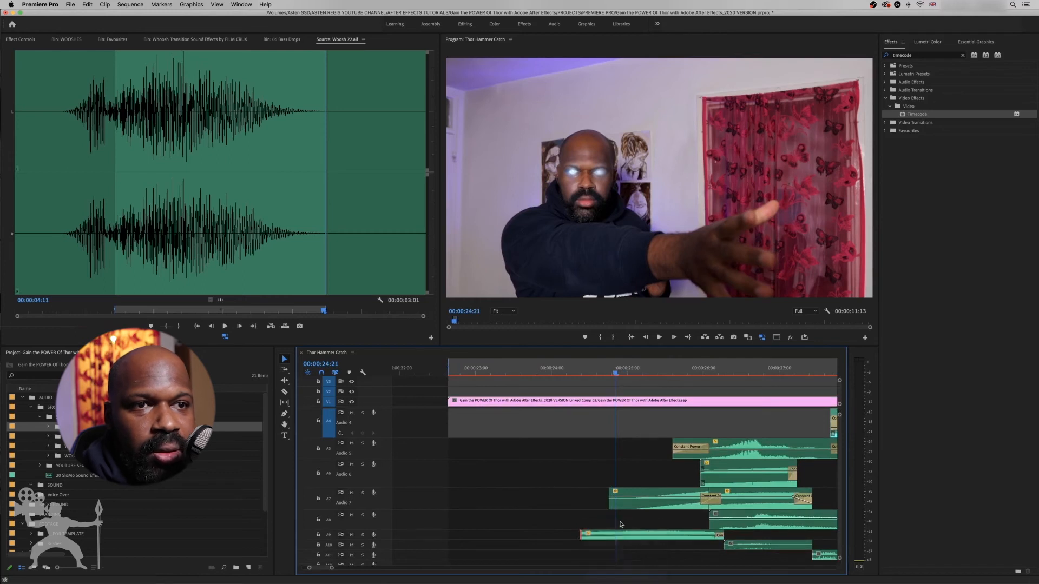
Apply a default crossfade at the remaining lower-track clip edge via its right-click menu
right_click(615, 495)
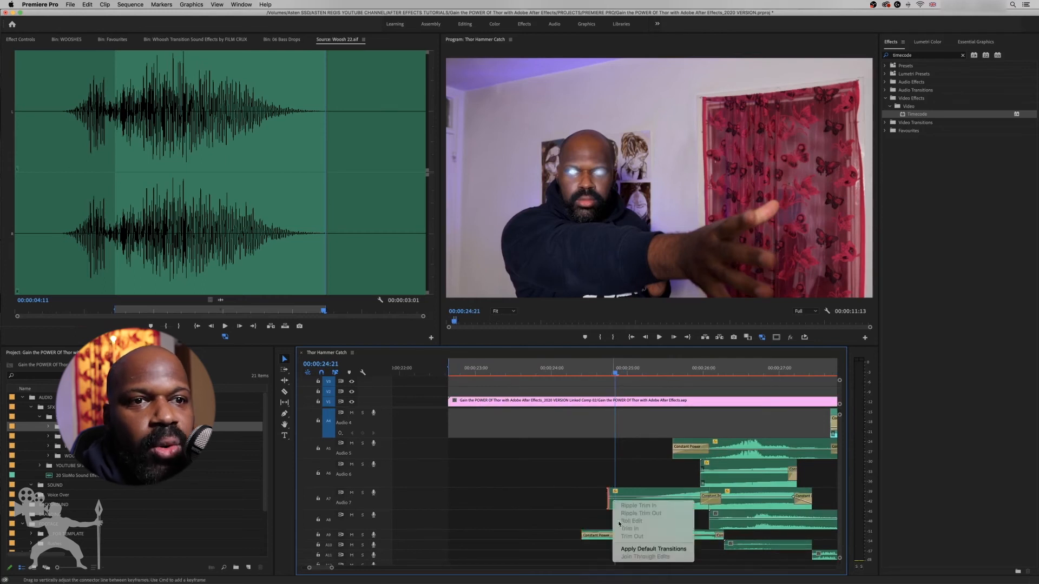
click(653, 549)
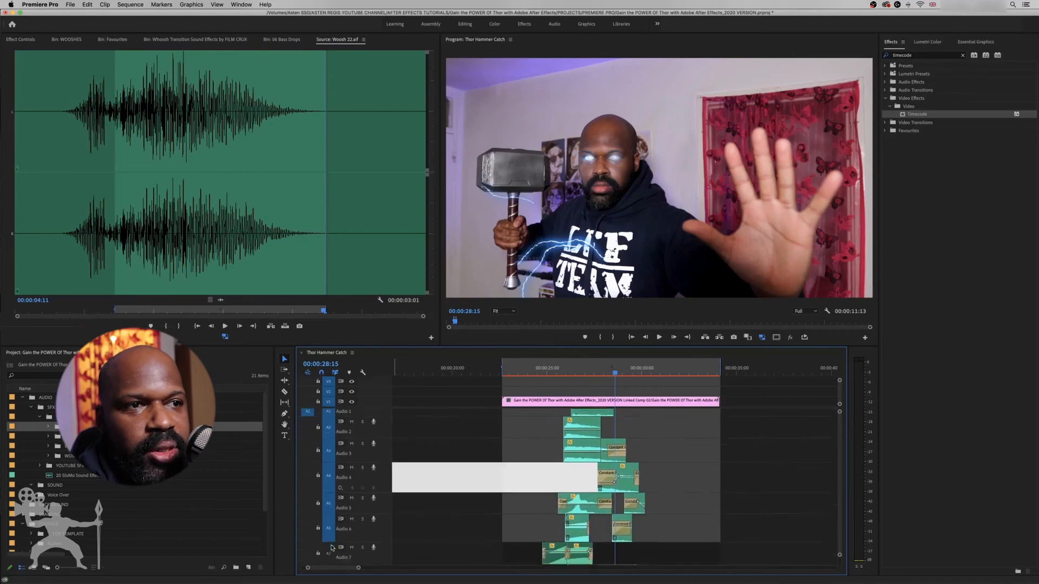
scroll(down, 3)
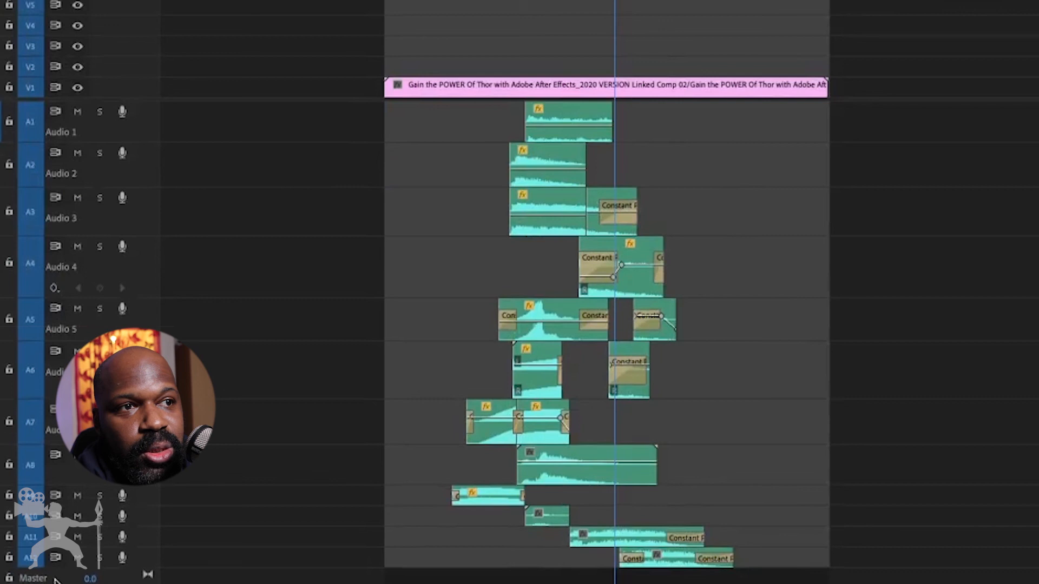
mouse_move(806, 284)
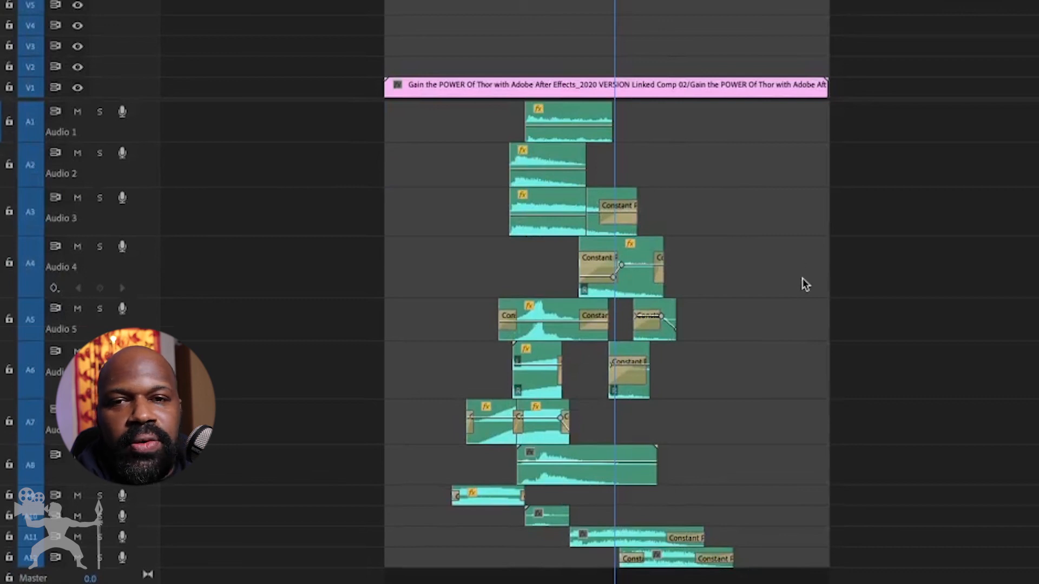